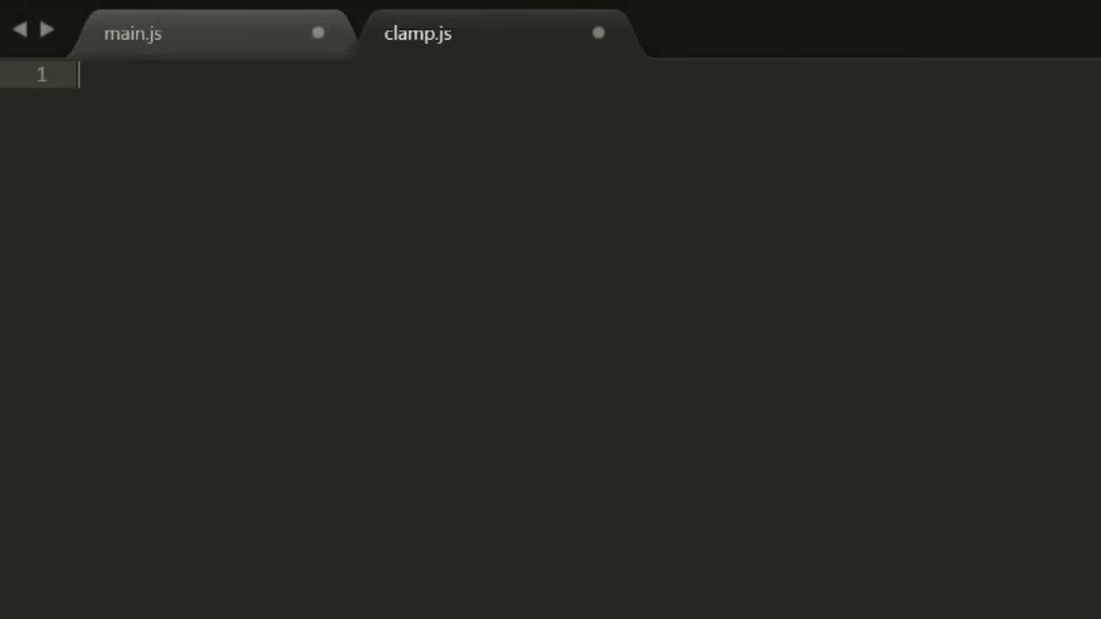
Write function clamp(value, min, max) with an if(value > max) return line in clamp.js.
{"action": "type", "text": "function clamp(value, min, max) {"}
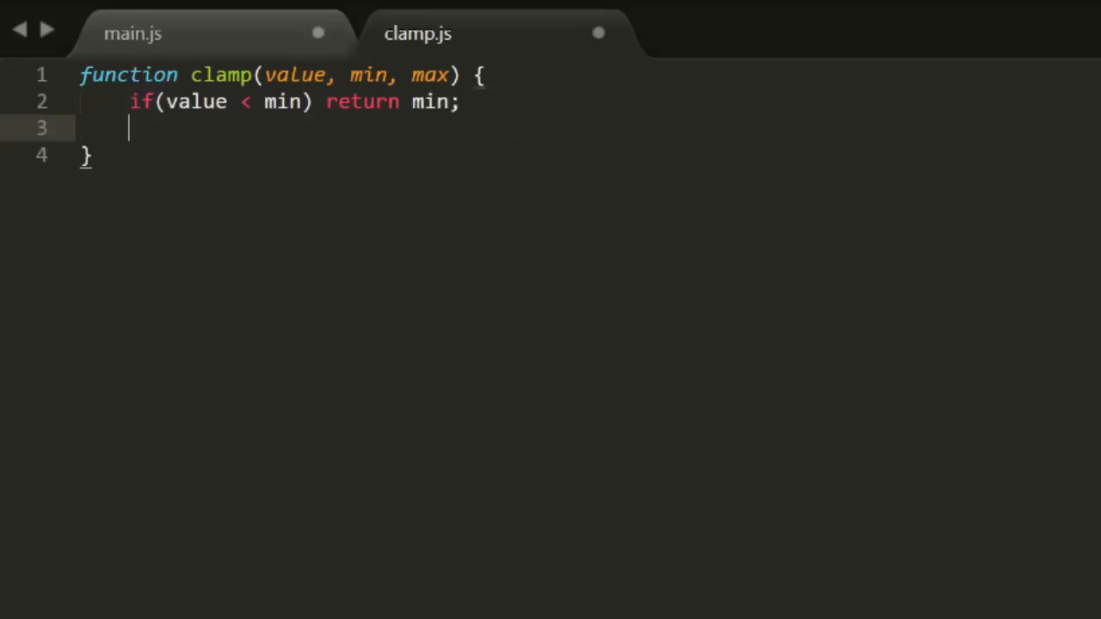
{"action": "type", "text": "if(value > max) return max"}
{"action": "type", "text": "return value"}
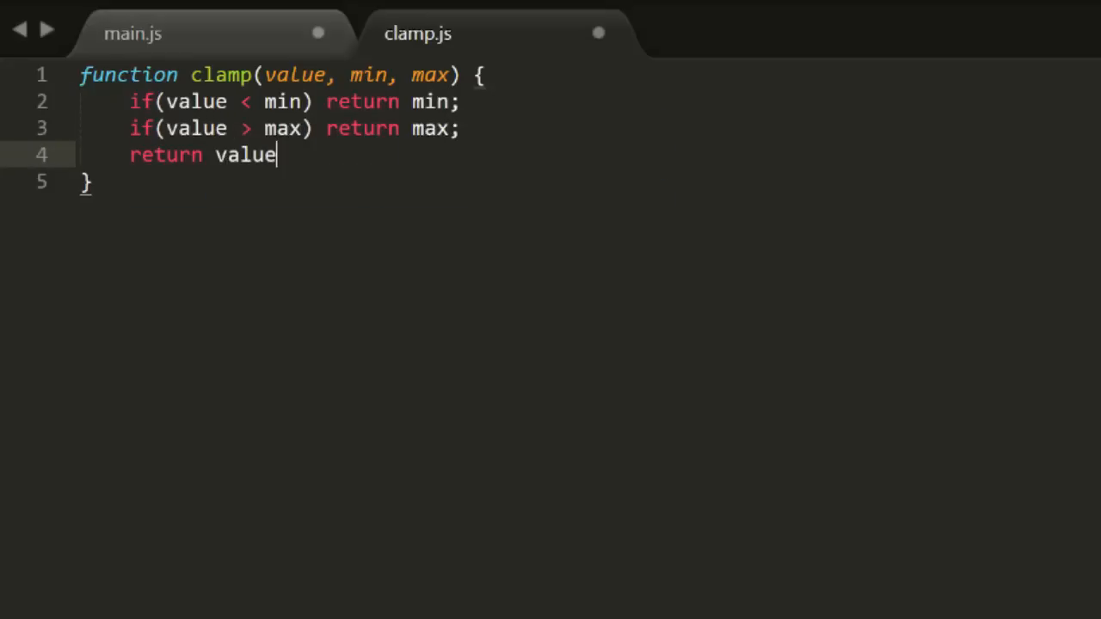
{"action": "type", "text": ";"}
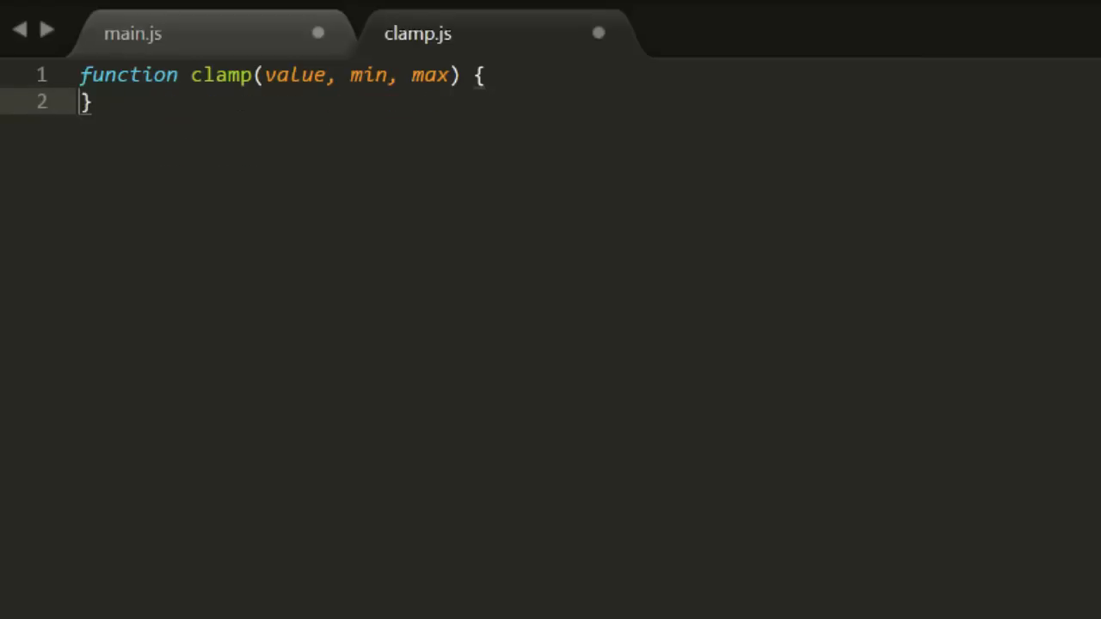
Write the body as var value = Math.max(value, min); return Math.min(value, max);.
{"action": "type", "text": "va"}
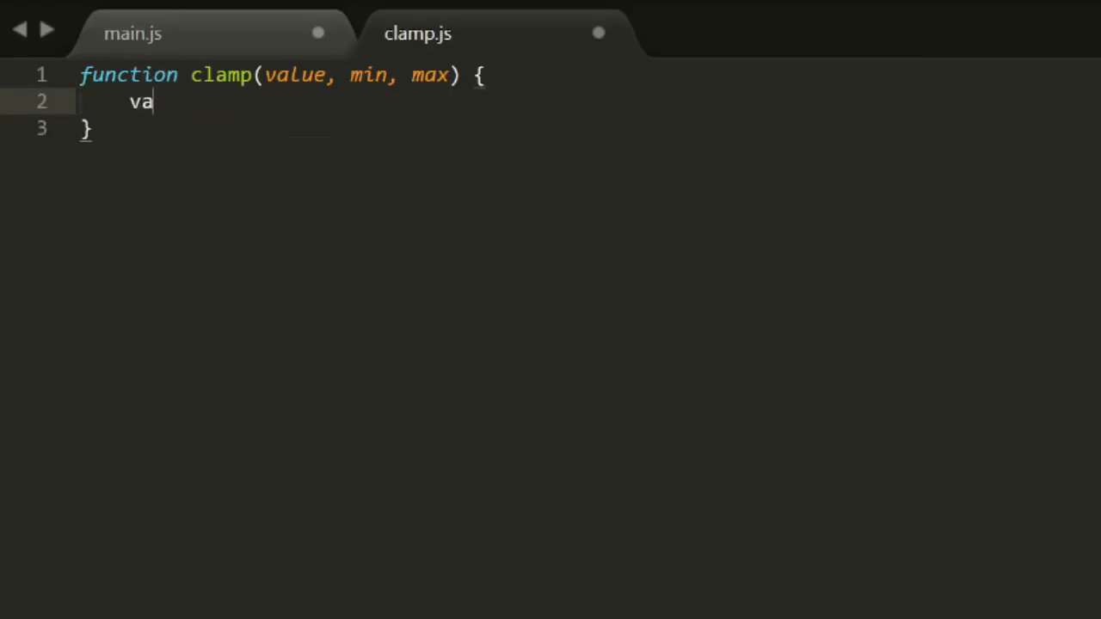
{"action": "type", "text": "r value = M"}
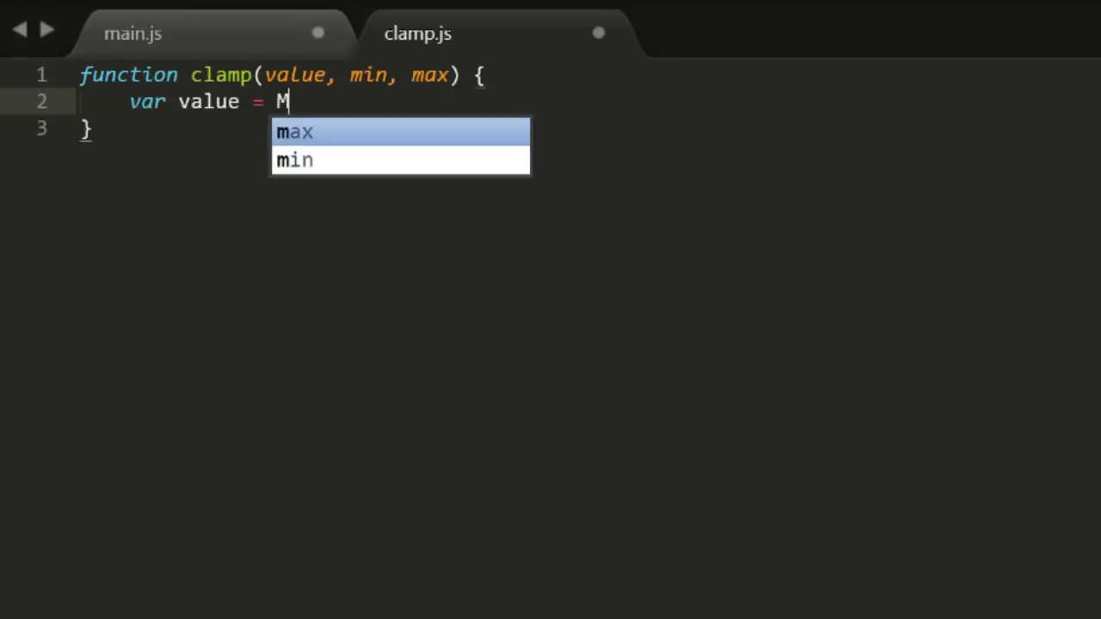
{"action": "type", "text": "ath.max(value, min);"}
{"action": "type", "text": "return"}
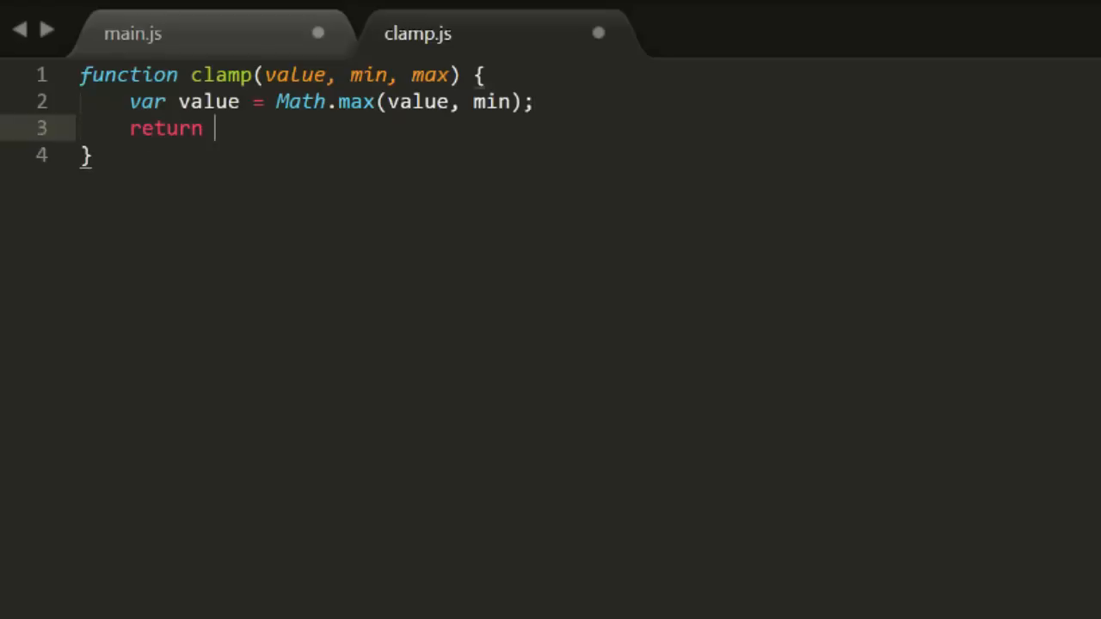
{"action": "type", "text": "Math.min("}
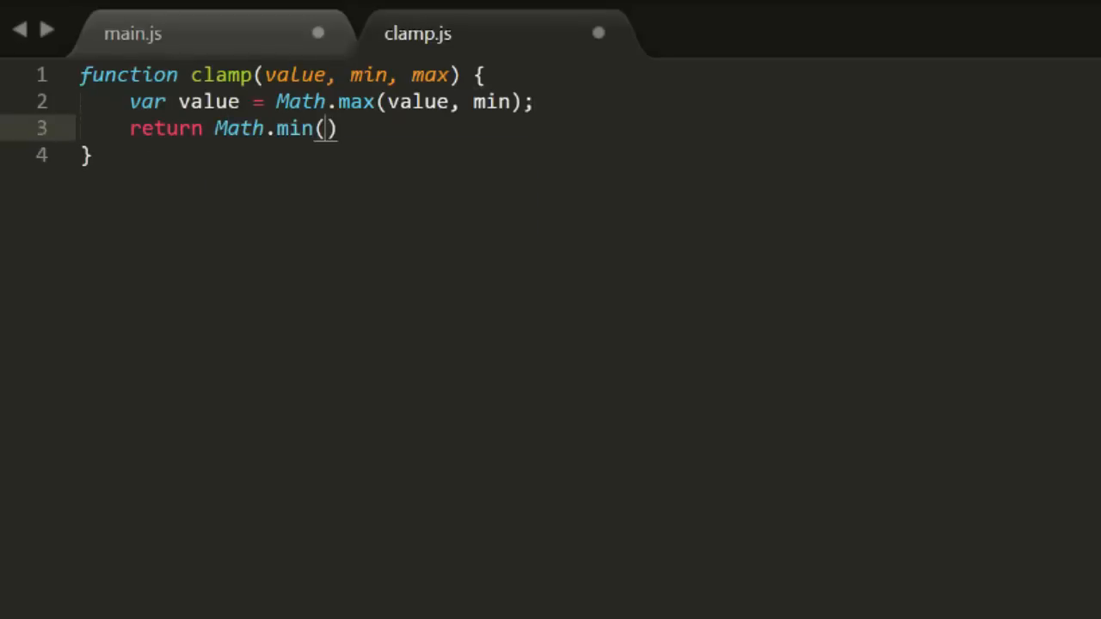
{"action": "type", "text": "value, max"}
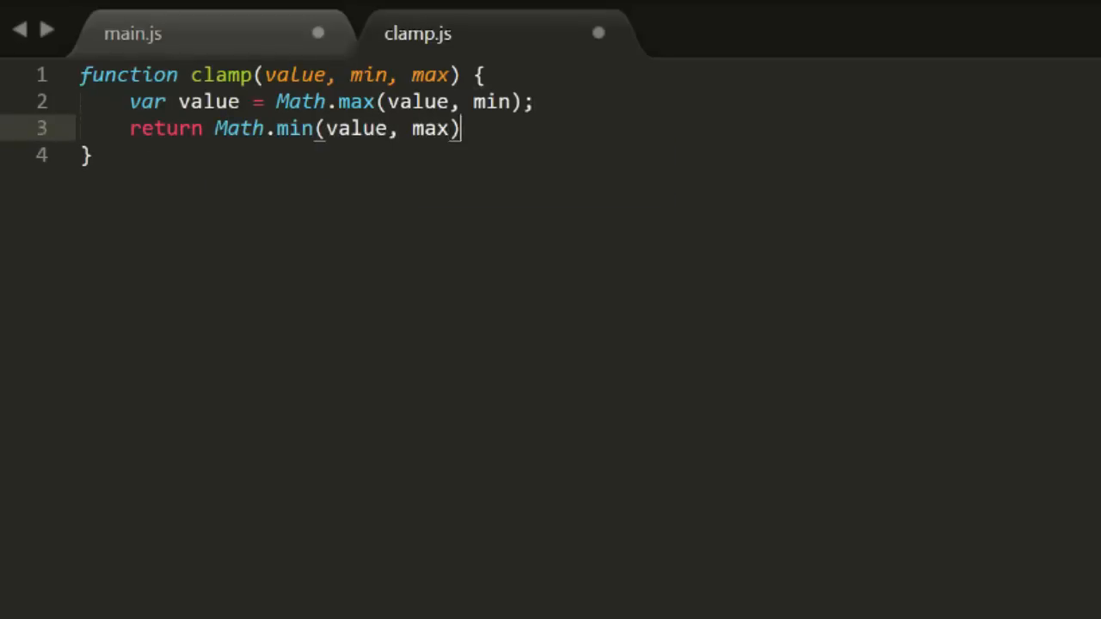
{"action": "type", "text": ";"}
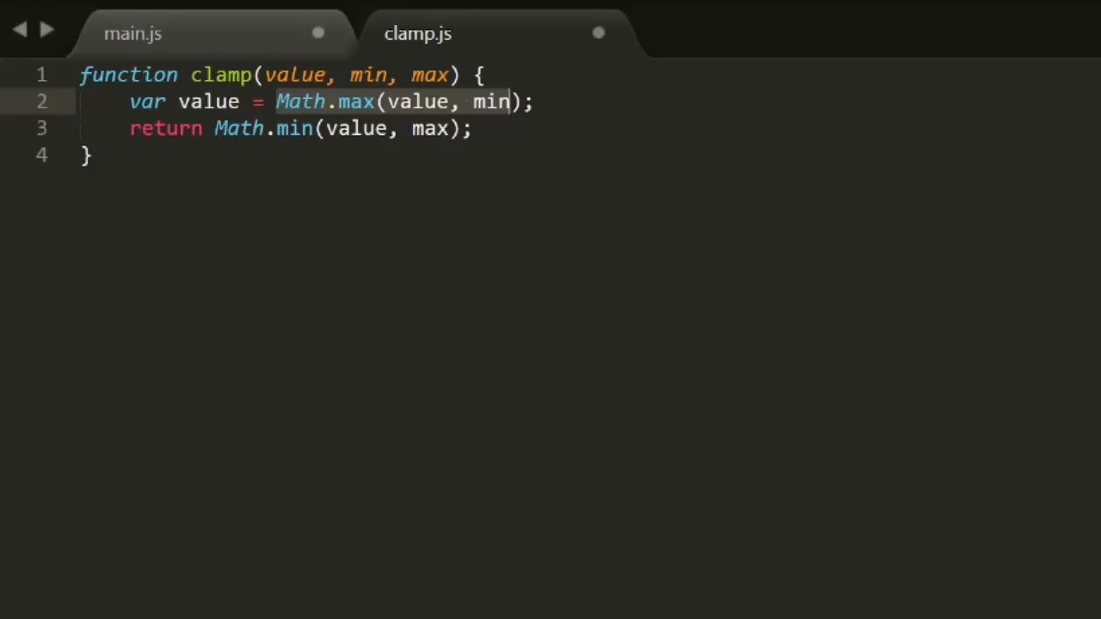
Nest Math.max(value, min) directly inside the Math.min call, removing the assignment.
{"action": "key", "text": "Delete"}
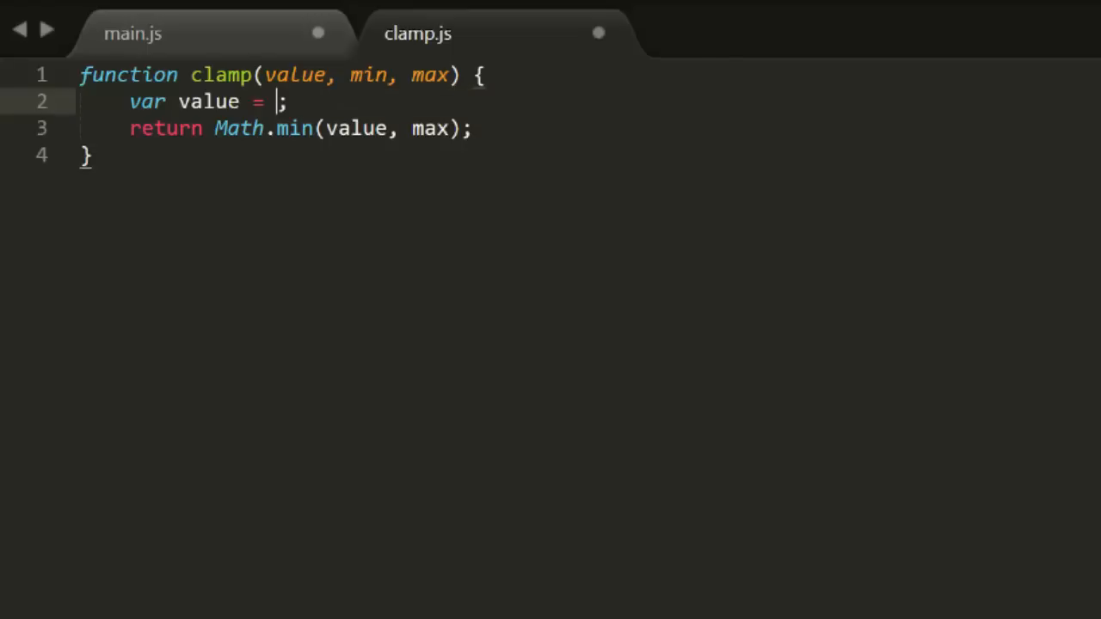
{"action": "type", "text": "Math.max(value, min), m"}
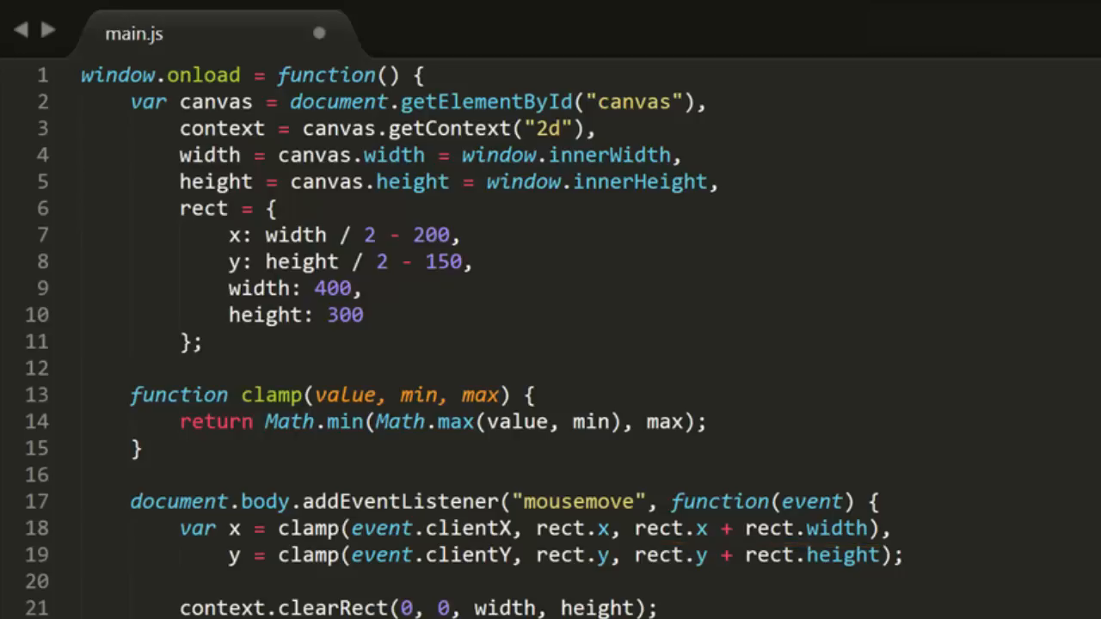
{"action": "scroll", "scroll_direction": "down", "scroll_amount": 3}
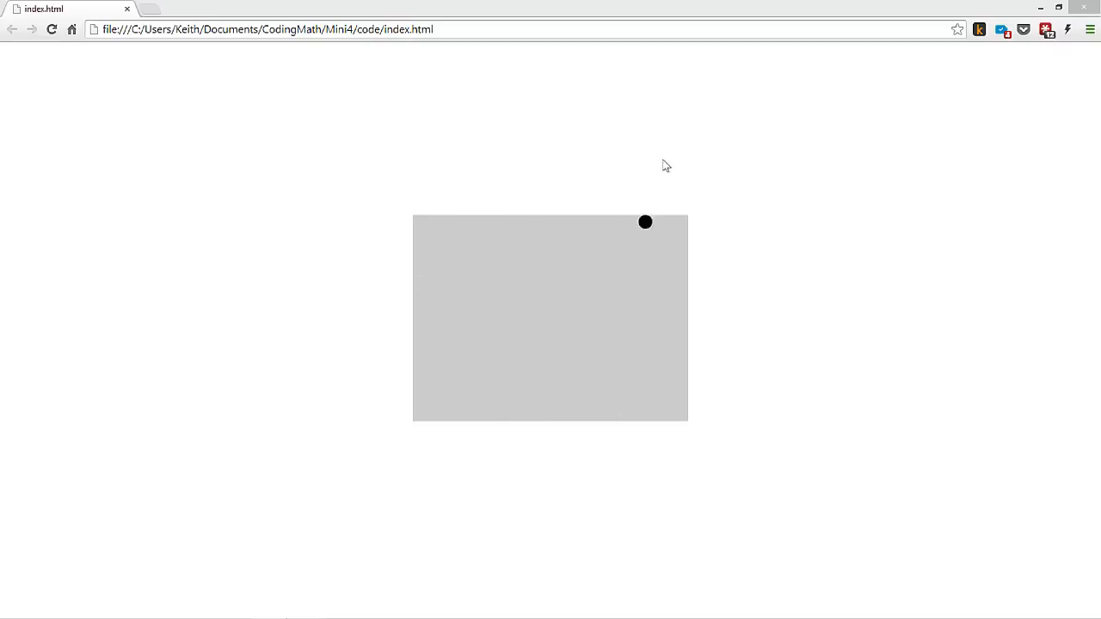
{"action": "mouse_move", "coordinate": [544, 415]}
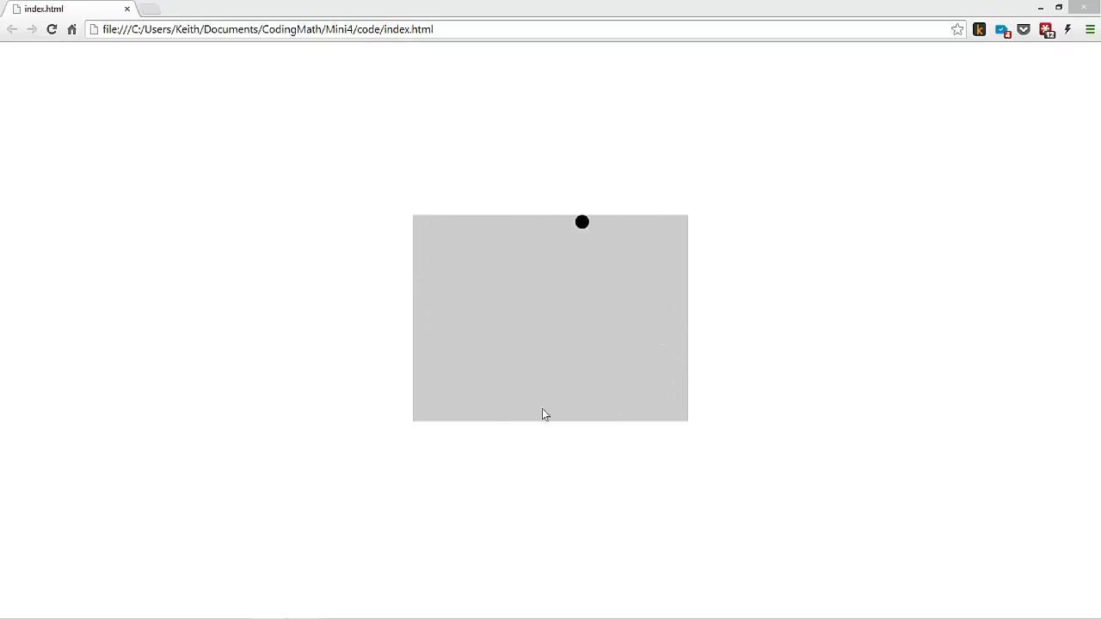